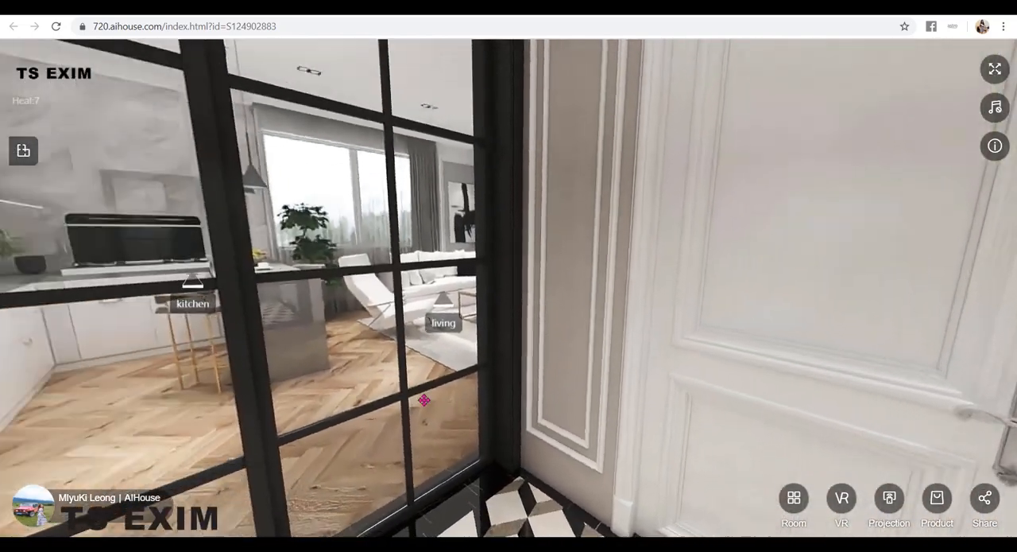
# Step: Look around the garden panorama preview
pyautogui.moveTo(424, 400); pyautogui.dragTo(537, 441)
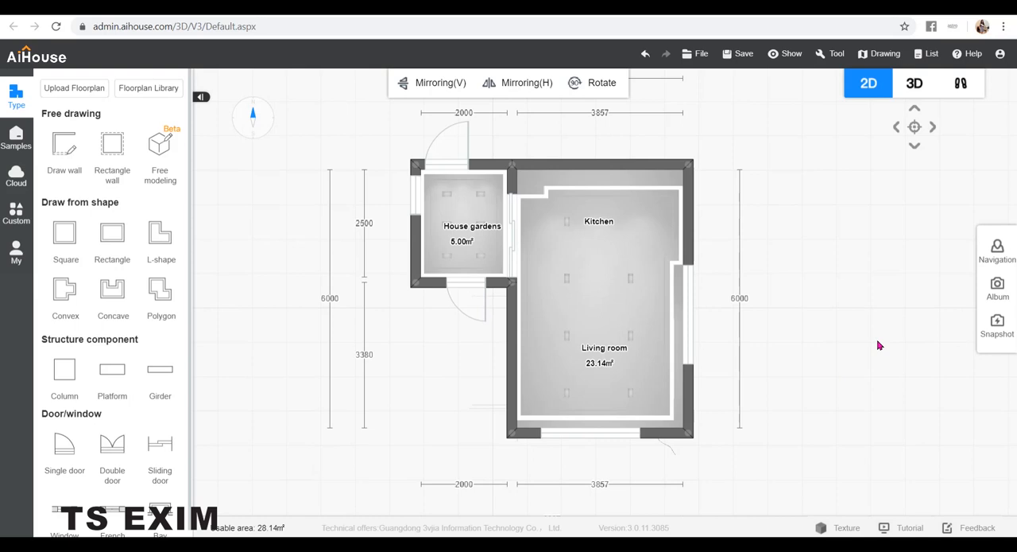
pyautogui.moveTo(606, 234)
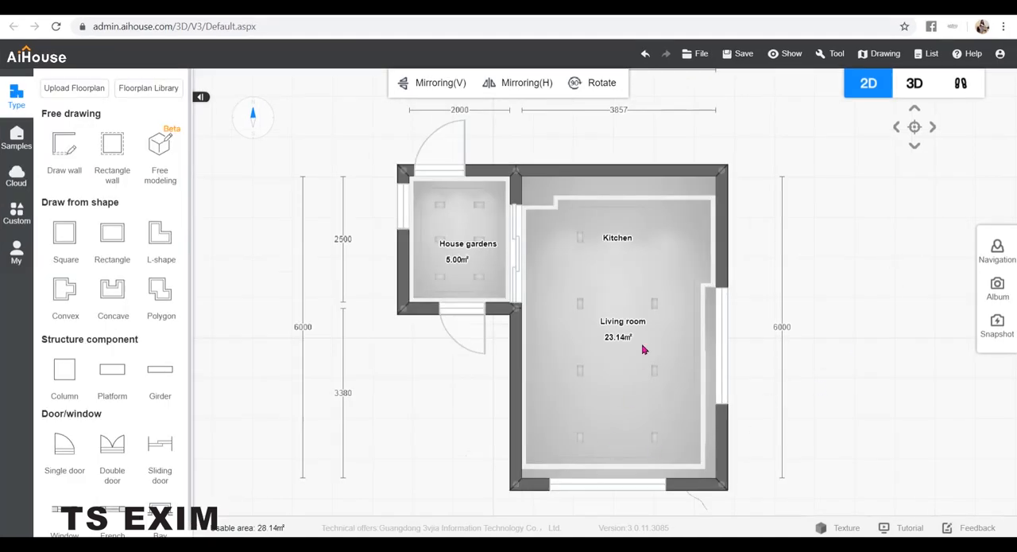
pyautogui.click(622, 321)
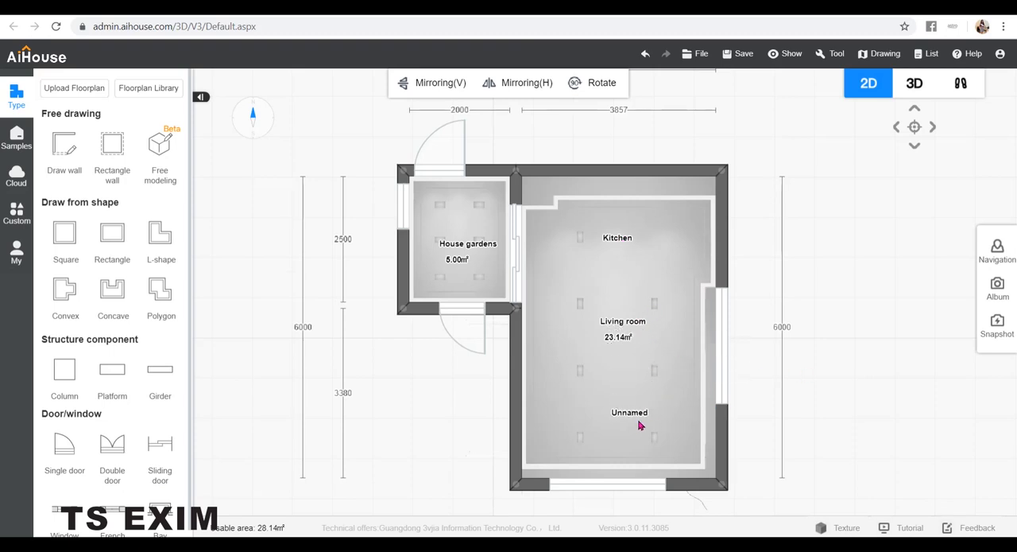
pyautogui.click(628, 413)
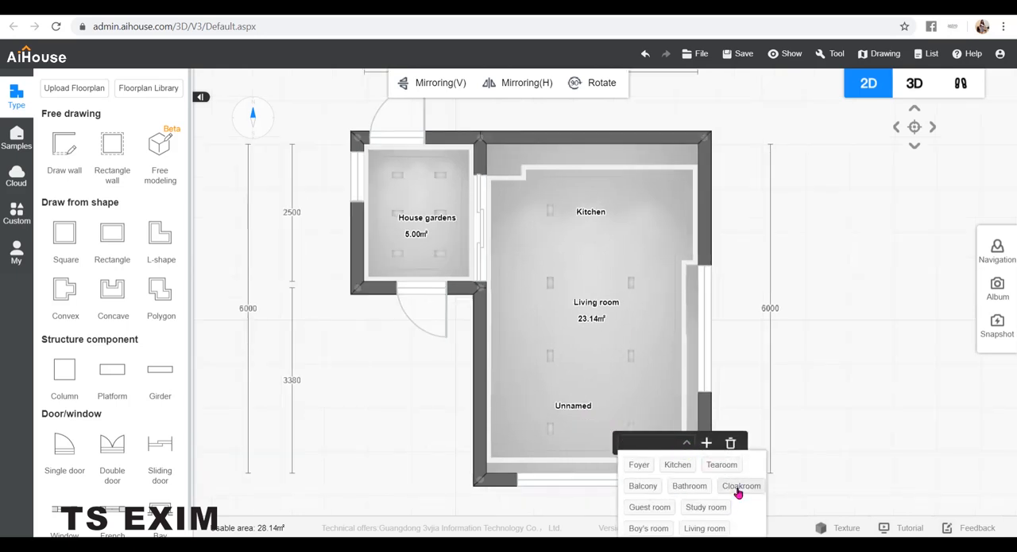
pyautogui.click(740, 485)
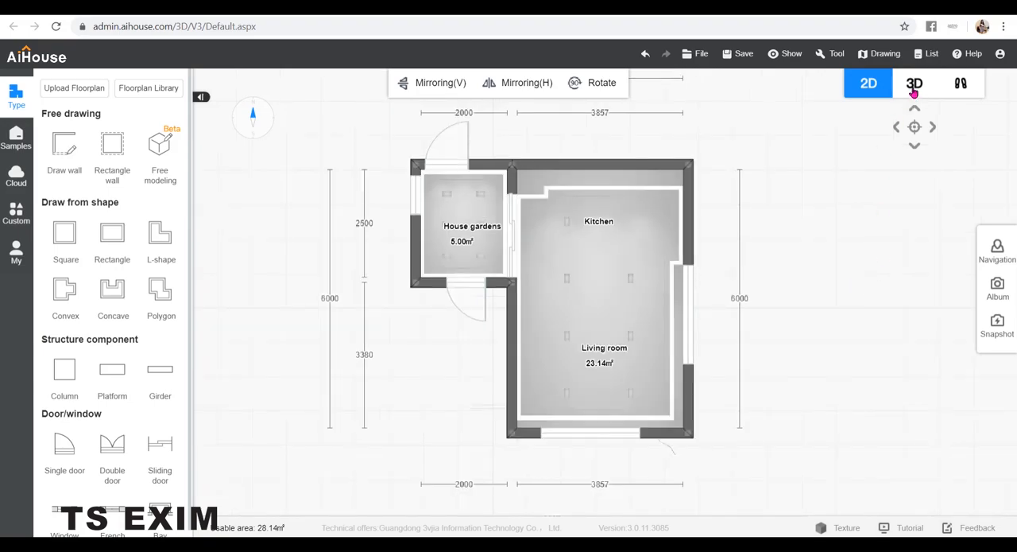
# Step: Enter walkthrough mode and set up a new render from the Album
pyautogui.click(917, 83)
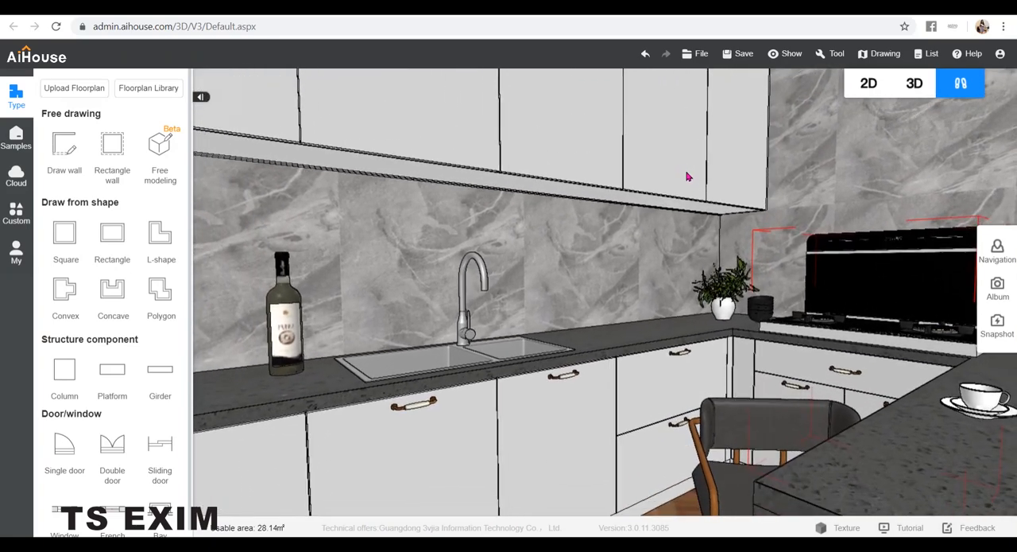
pyautogui.moveTo(995, 288)
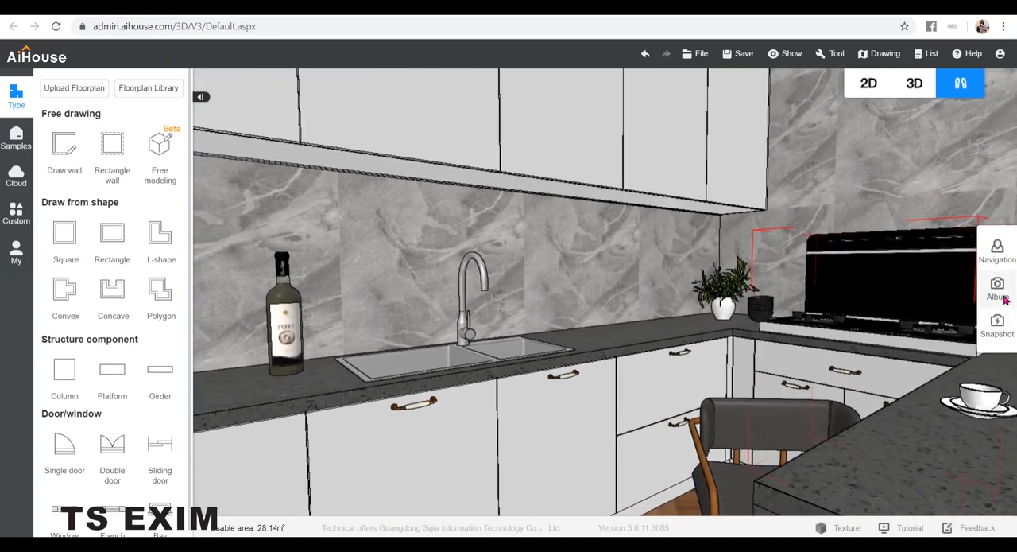
pyautogui.click(999, 287)
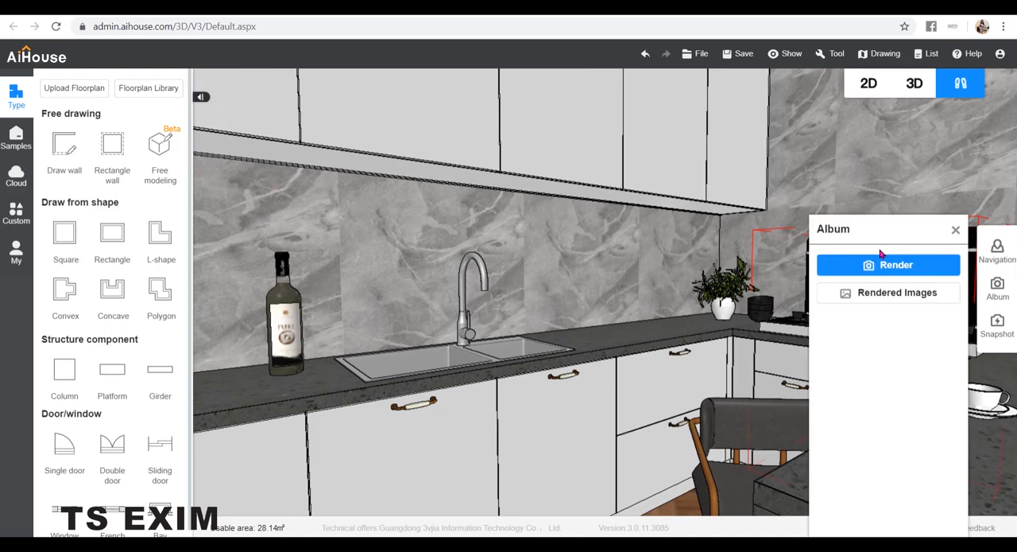
pyautogui.click(889, 265)
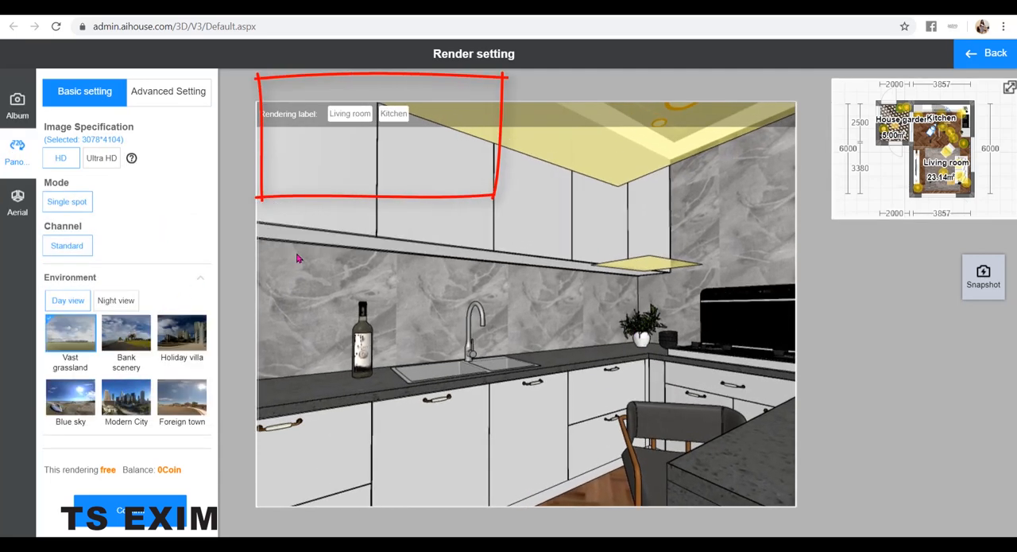
# Step: Start the kitchen panorama render, then set up a Living room render
pyautogui.click(394, 113)
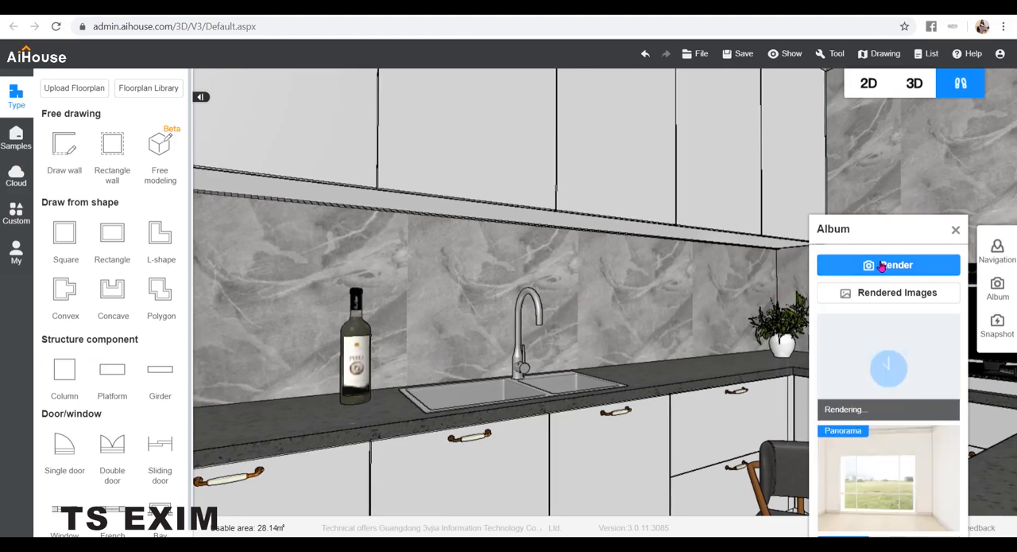
pyautogui.click(889, 265)
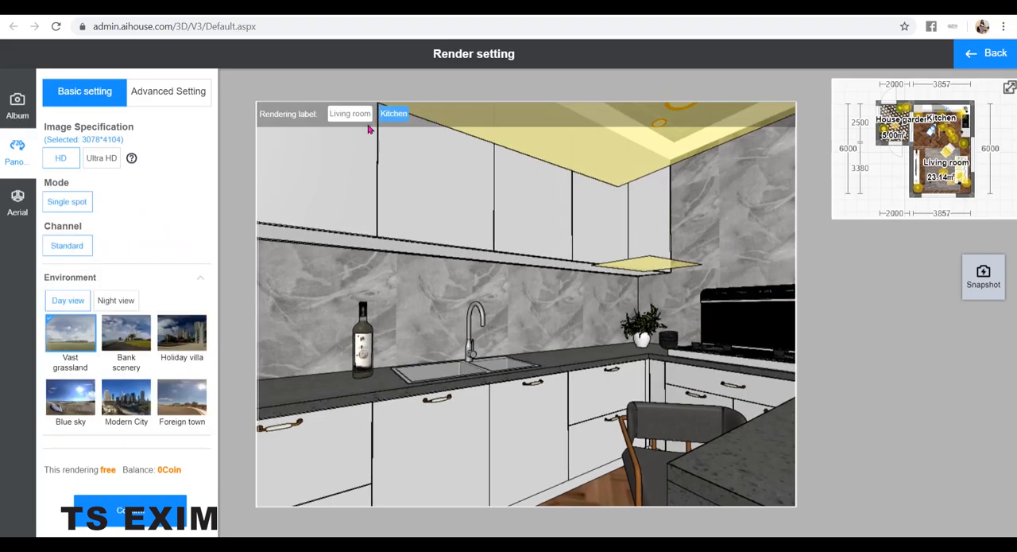
pyautogui.click(350, 113)
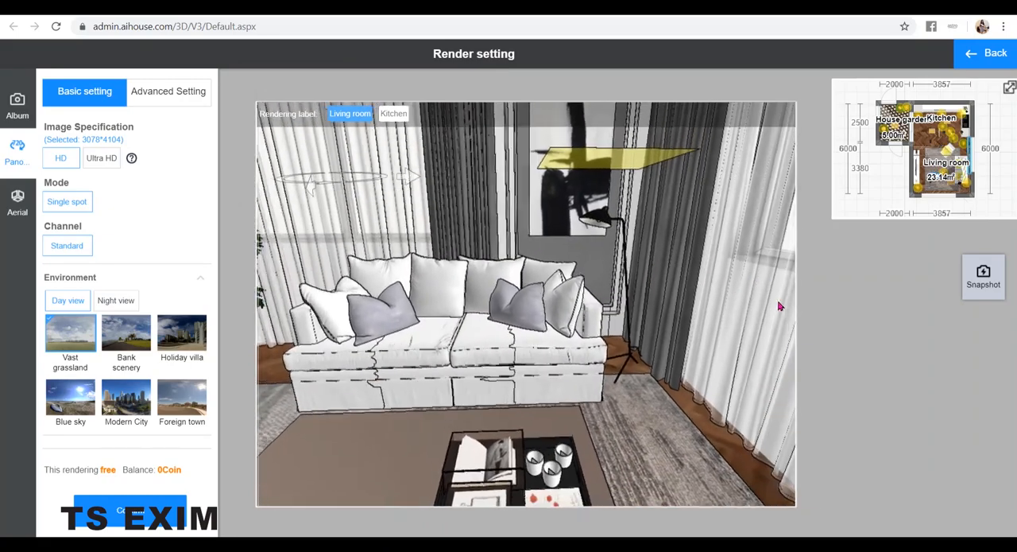
# Step: Render the living room and garden panoramas, then view the 720° panorama renders
pyautogui.click(992, 52)
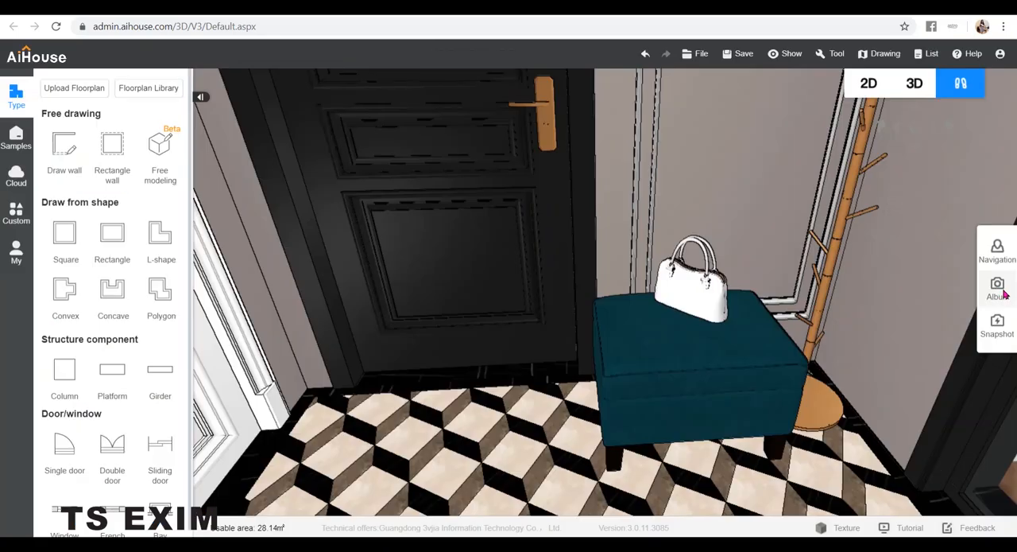
pyautogui.click(995, 284)
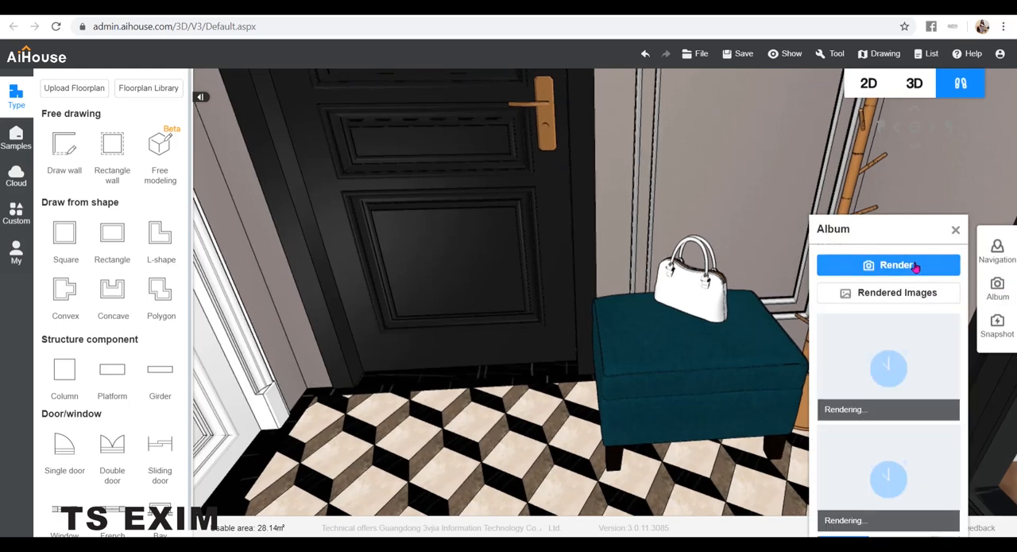
pyautogui.click(889, 265)
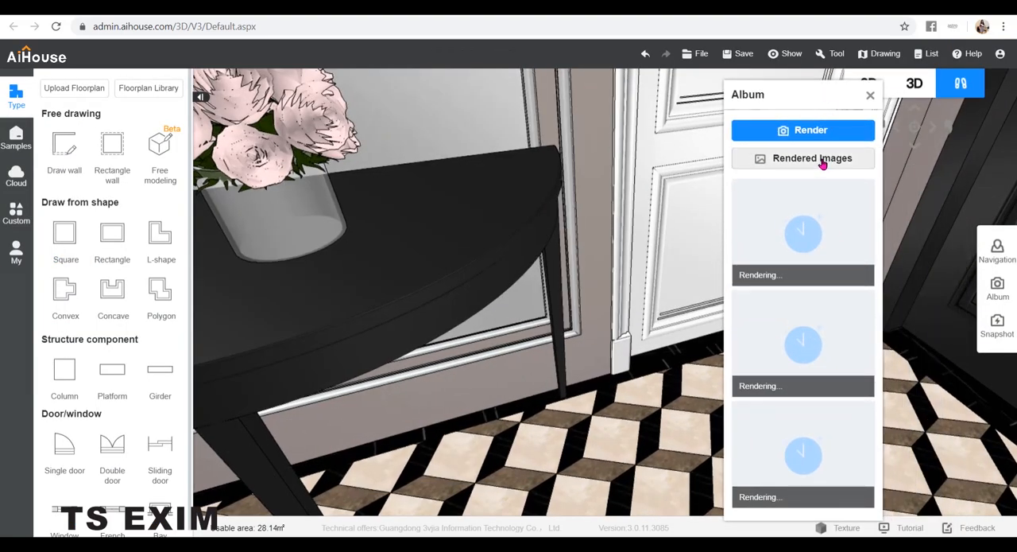
pyautogui.click(812, 158)
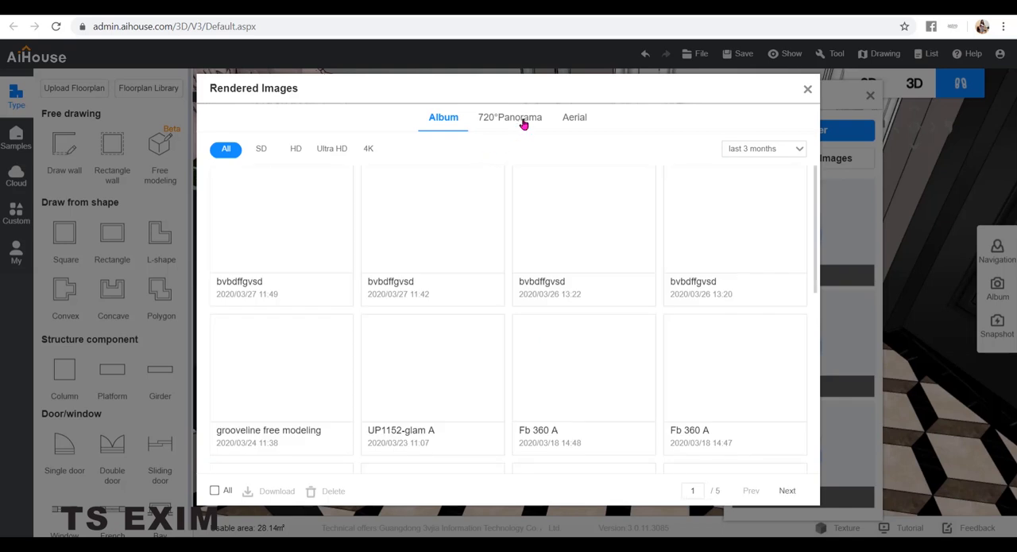
pyautogui.click(510, 117)
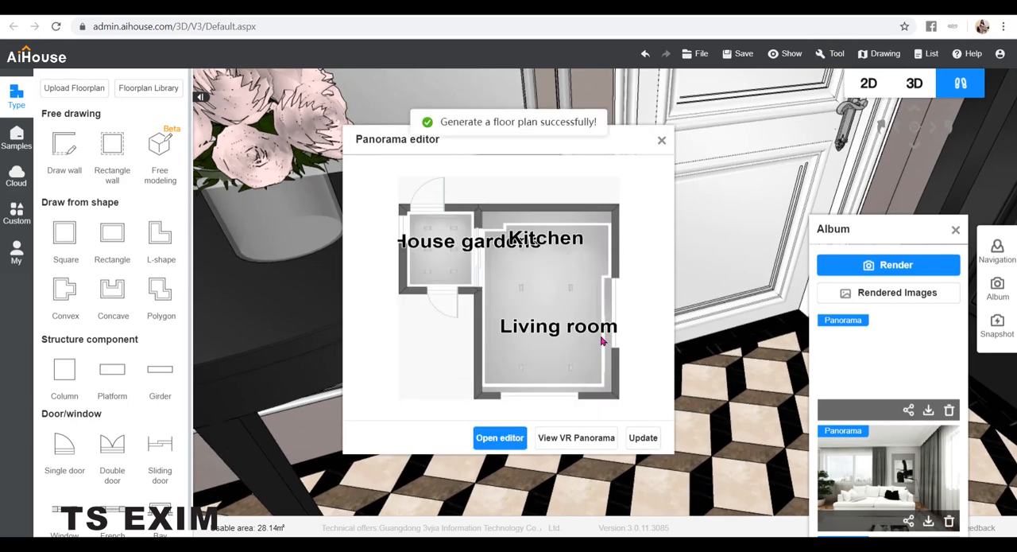
# Step: Open the panoramic editor and browse the living, garden and kitchen scenes
pyautogui.click(500, 437)
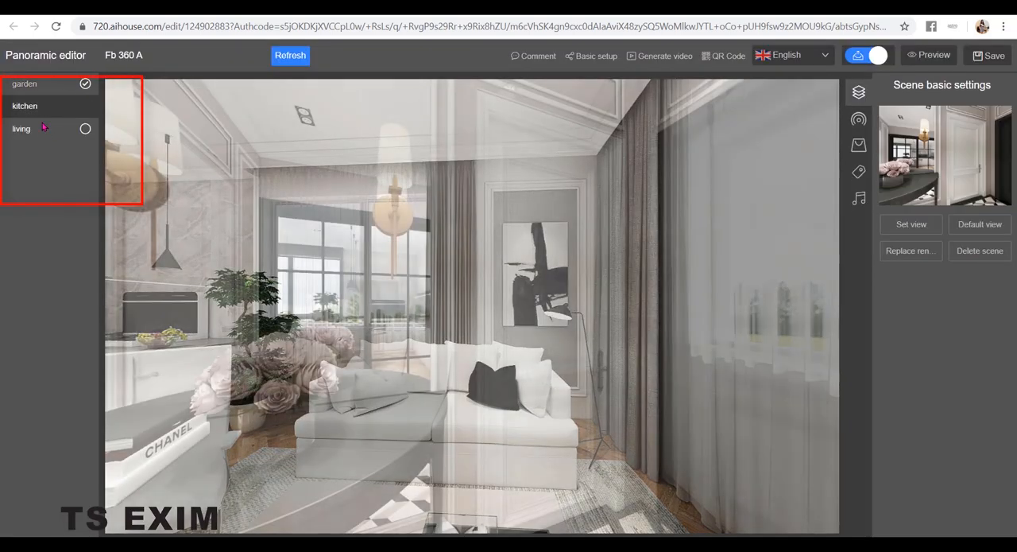
pyautogui.click(21, 128)
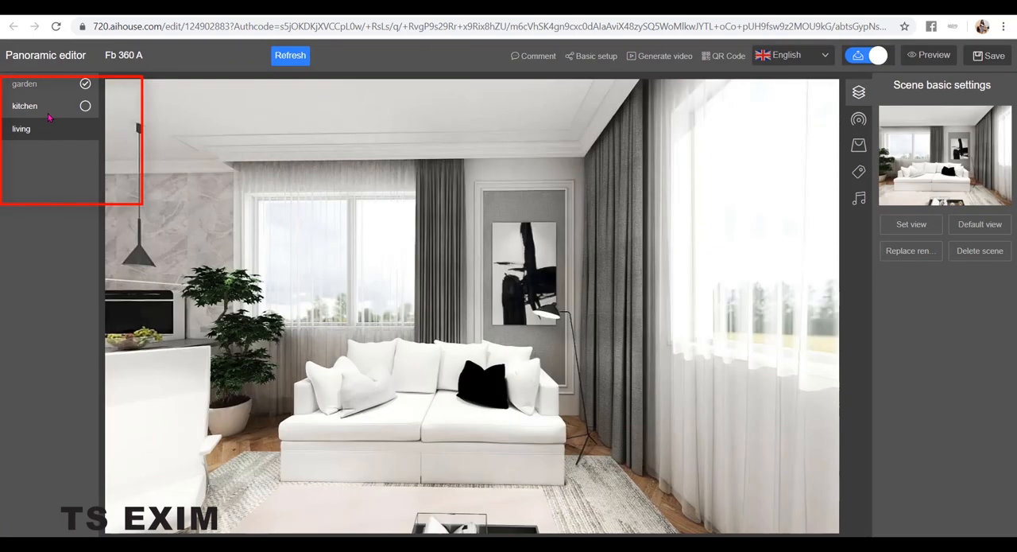
pyautogui.click(24, 83)
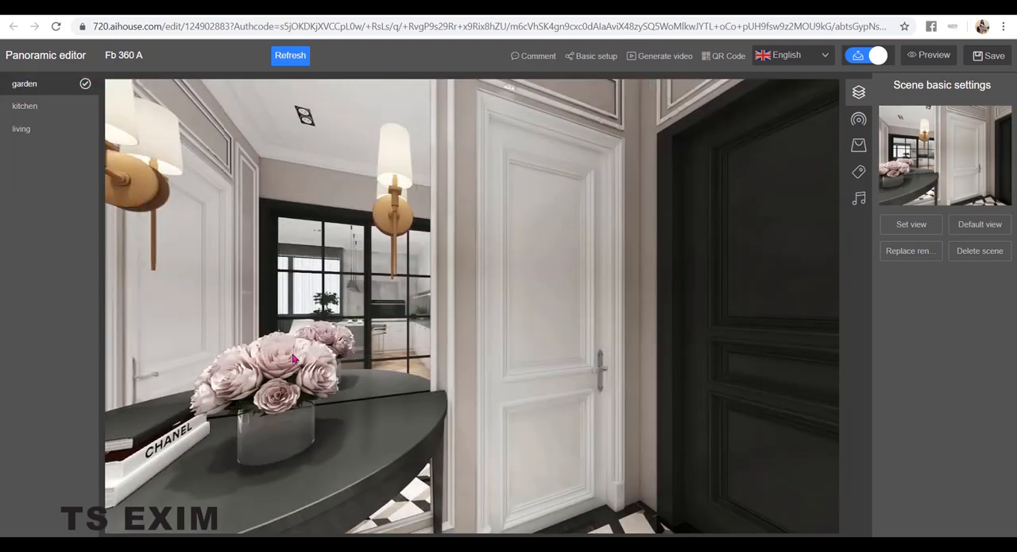
pyautogui.moveTo(90, 106)
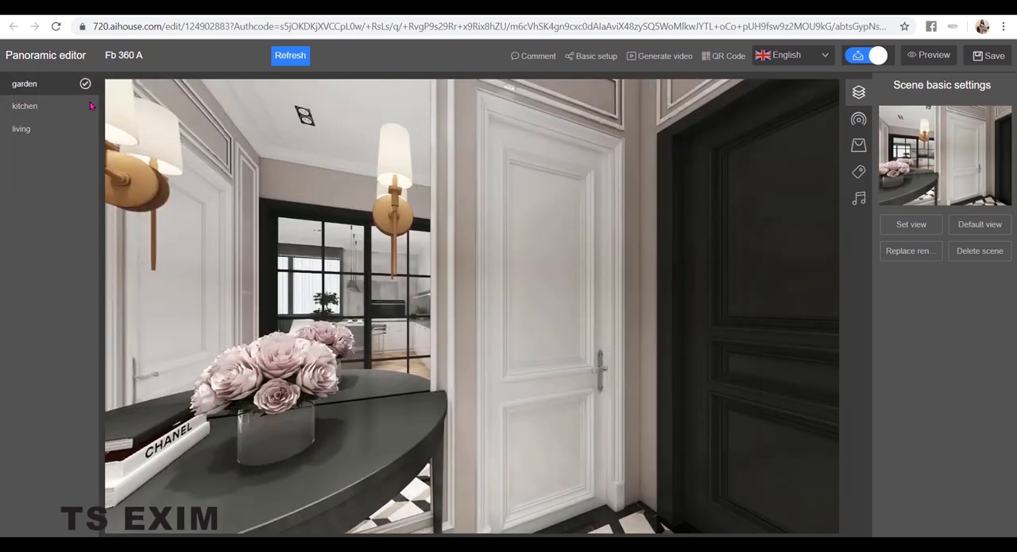
pyautogui.click(20, 128)
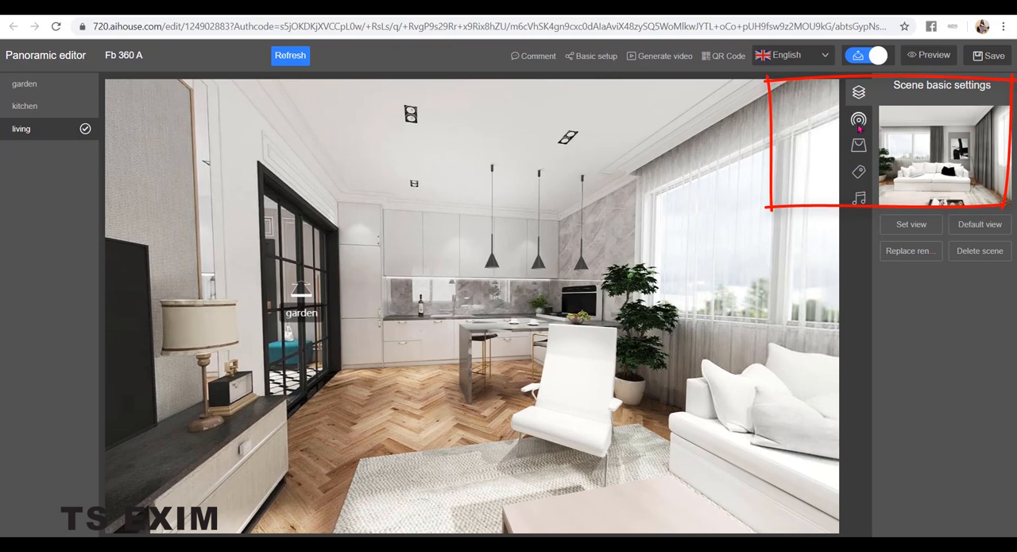
# Step: Add a door hotspot to the living scene linking to the garden
pyautogui.click(859, 118)
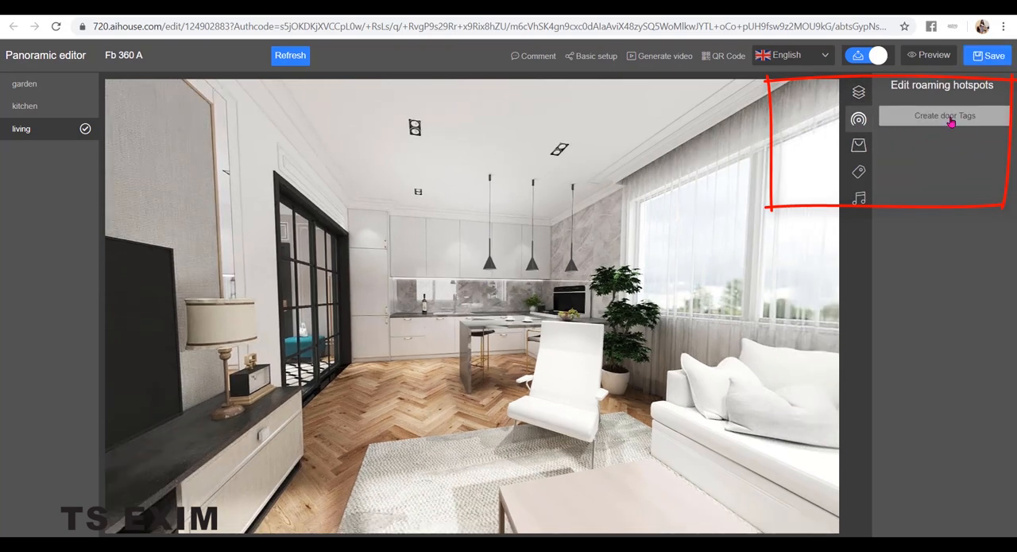
pyautogui.click(944, 115)
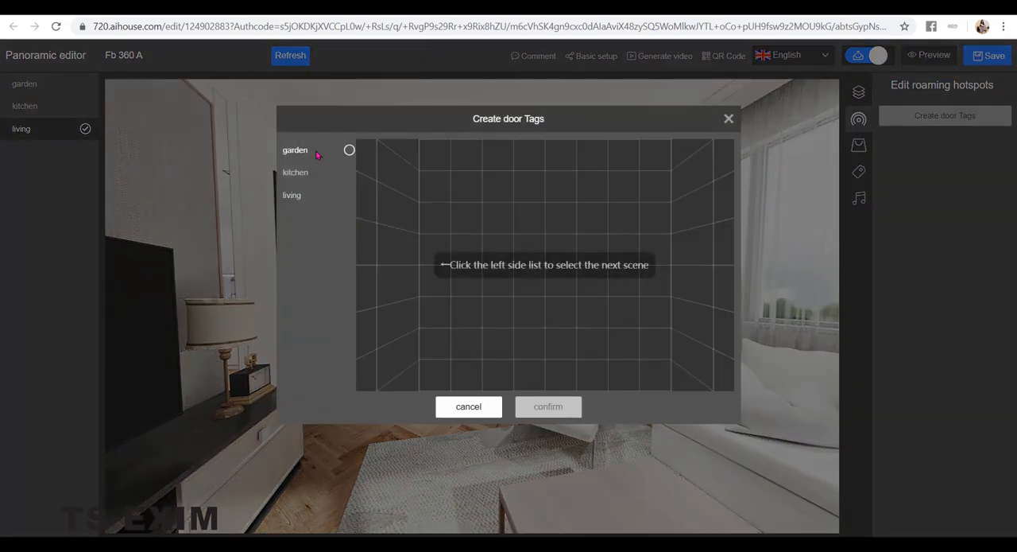
pyautogui.click(295, 149)
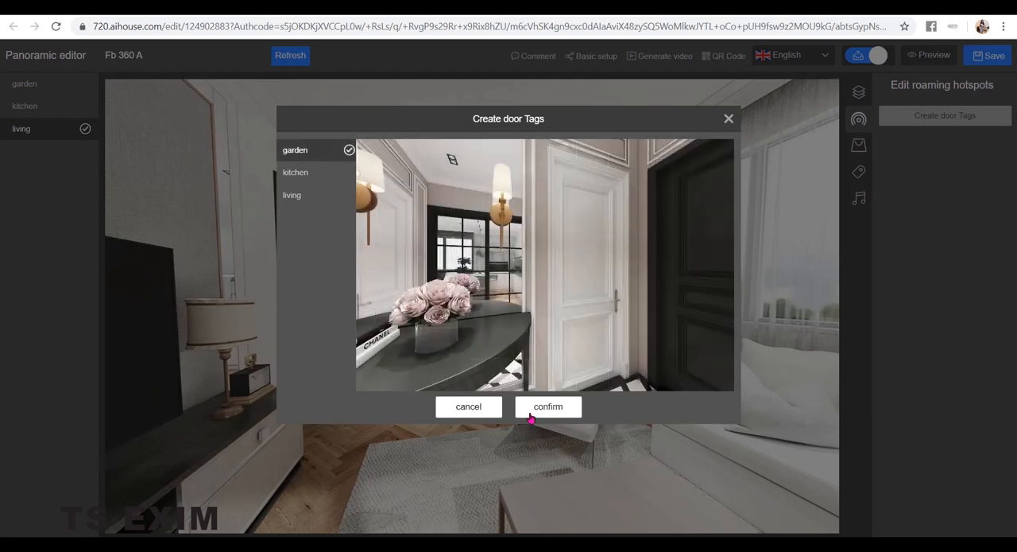
pyautogui.click(547, 407)
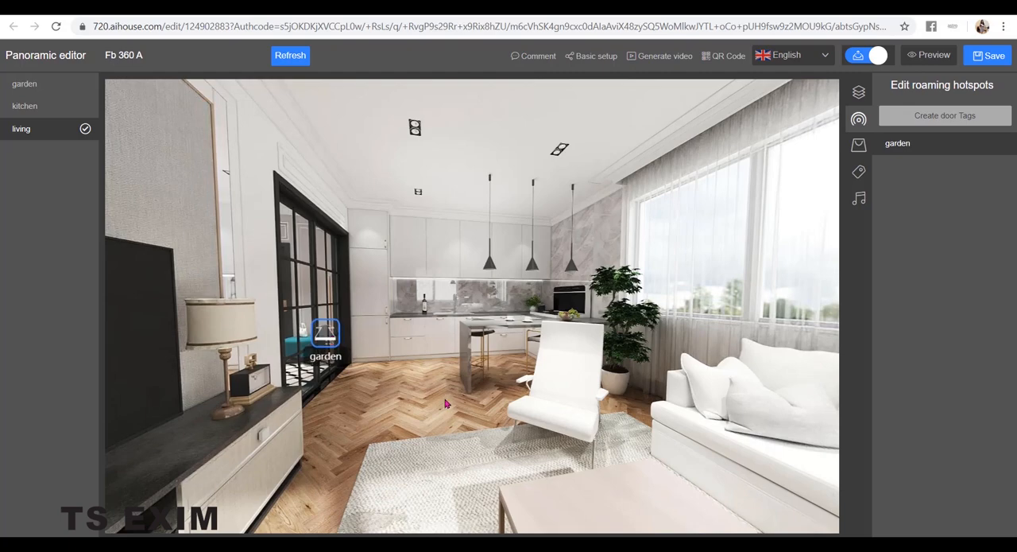
pyautogui.moveTo(946, 116)
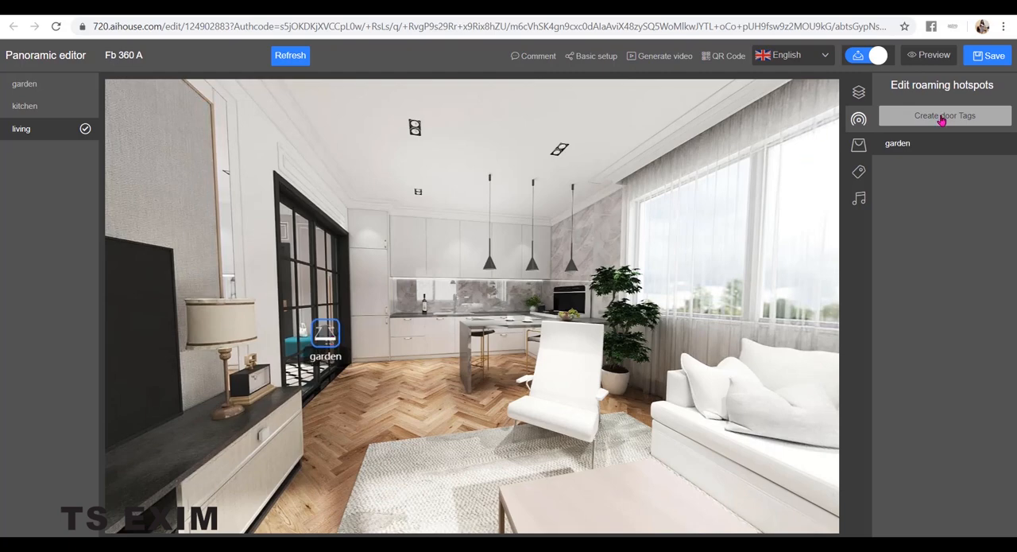
# Step: Add a kitchen door hotspot to the living scene, then move to the kitchen scene
pyautogui.click(945, 116)
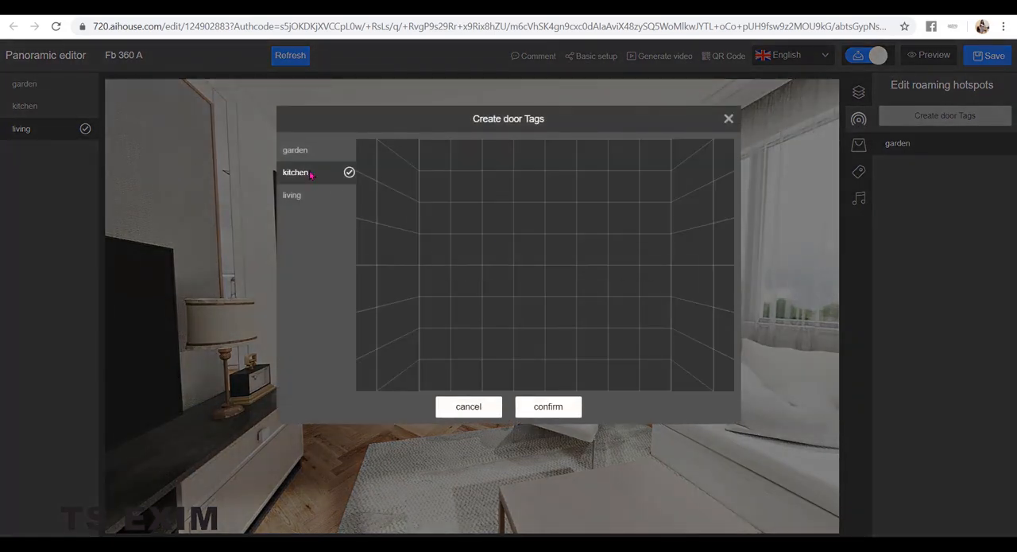
pyautogui.click(547, 406)
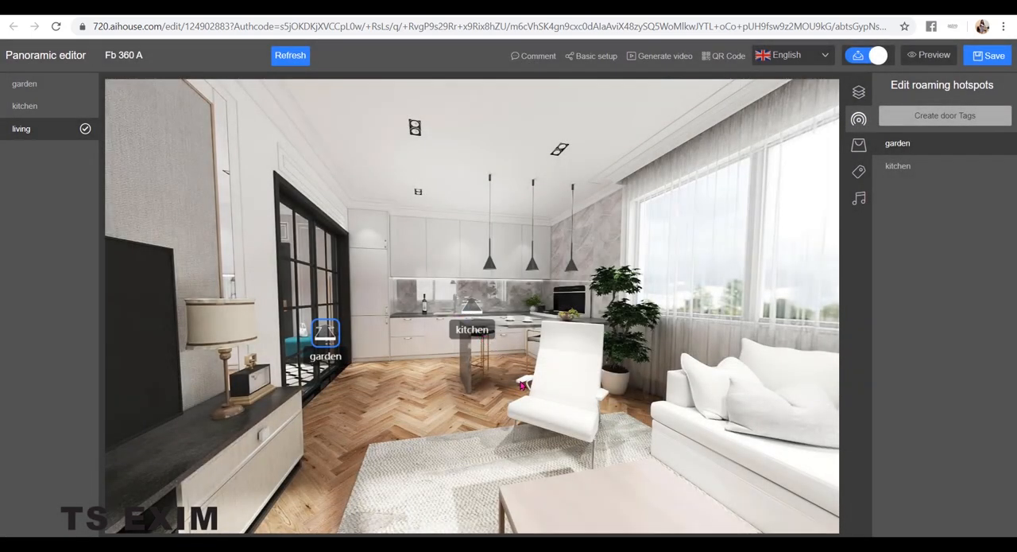
pyautogui.moveTo(38, 112)
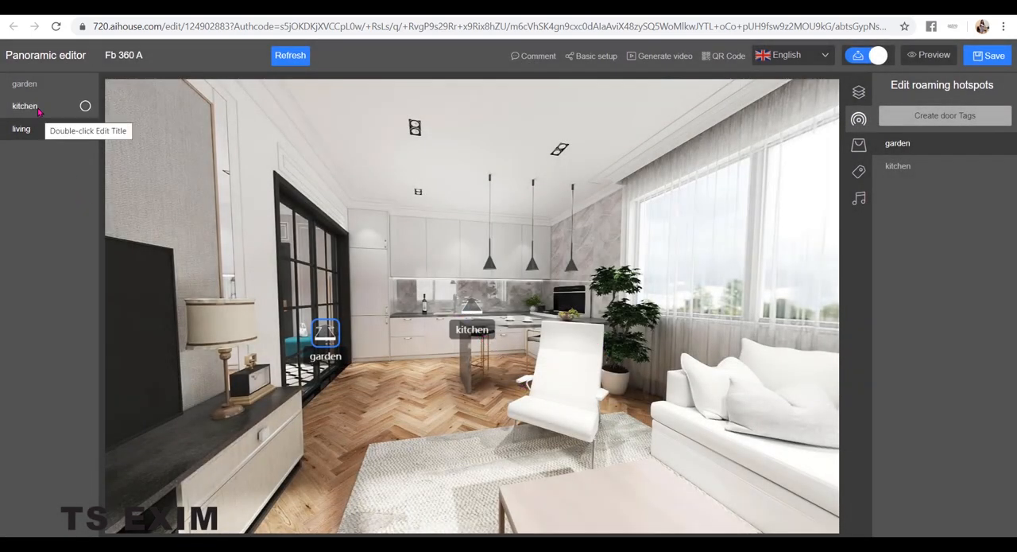
pyautogui.click(25, 106)
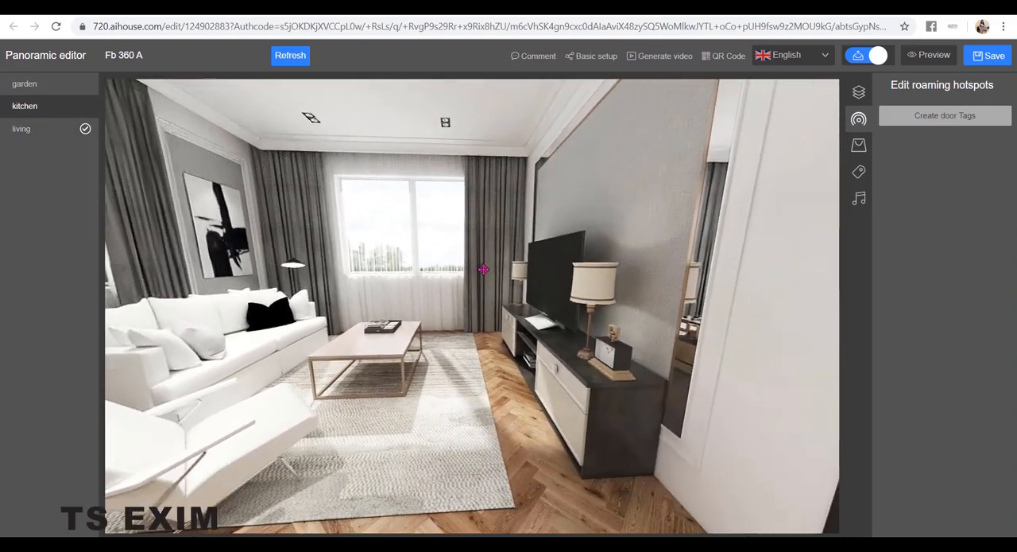
# Step: Add a living door hotspot in the kitchen, placed above the coffee table
pyautogui.click(945, 115)
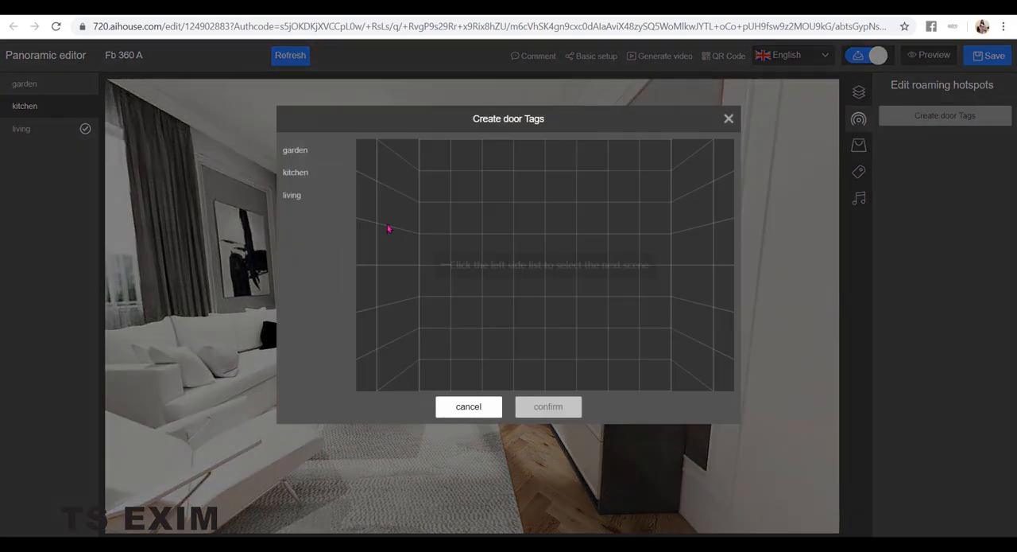
pyautogui.click(291, 195)
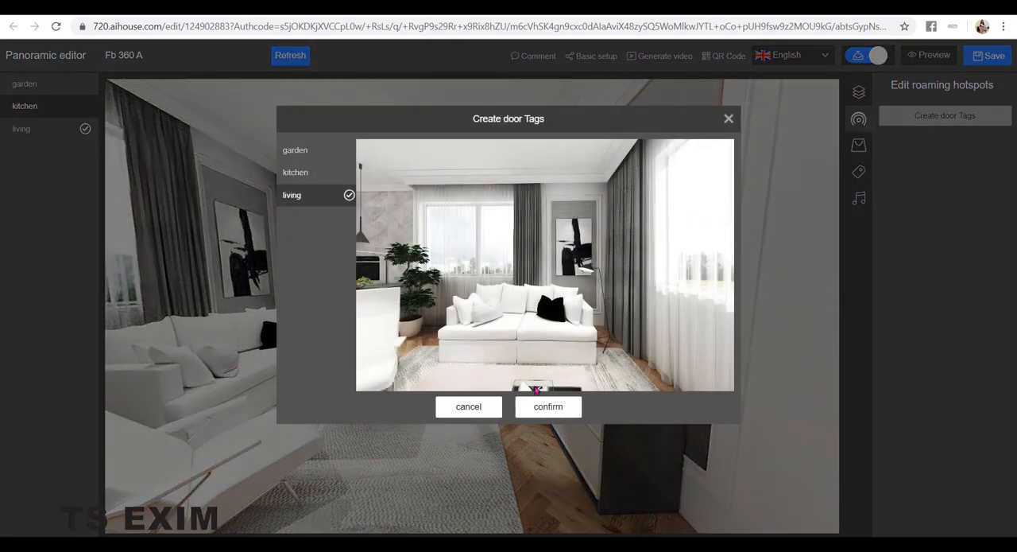
pyautogui.click(549, 407)
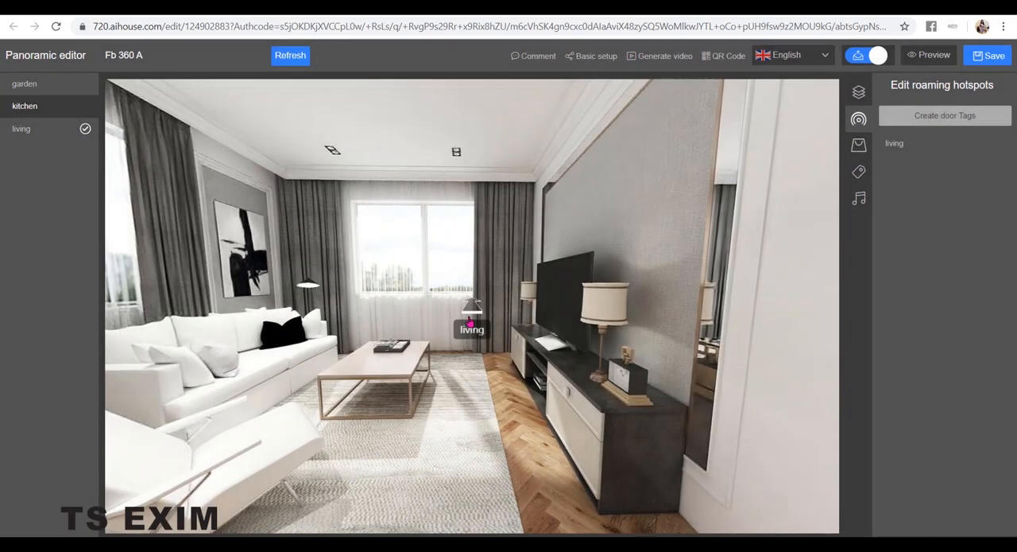
pyautogui.moveTo(472, 310); pyautogui.dragTo(397, 373)
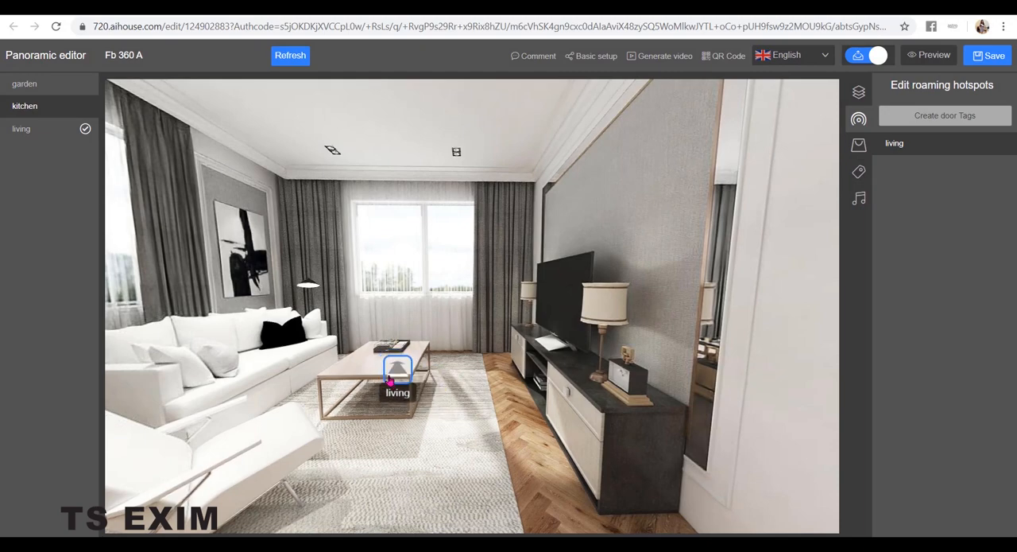
# Step: Turn toward the glass hallway door and add a garden door hotspot
pyautogui.moveTo(397, 373); pyautogui.dragTo(383, 364)
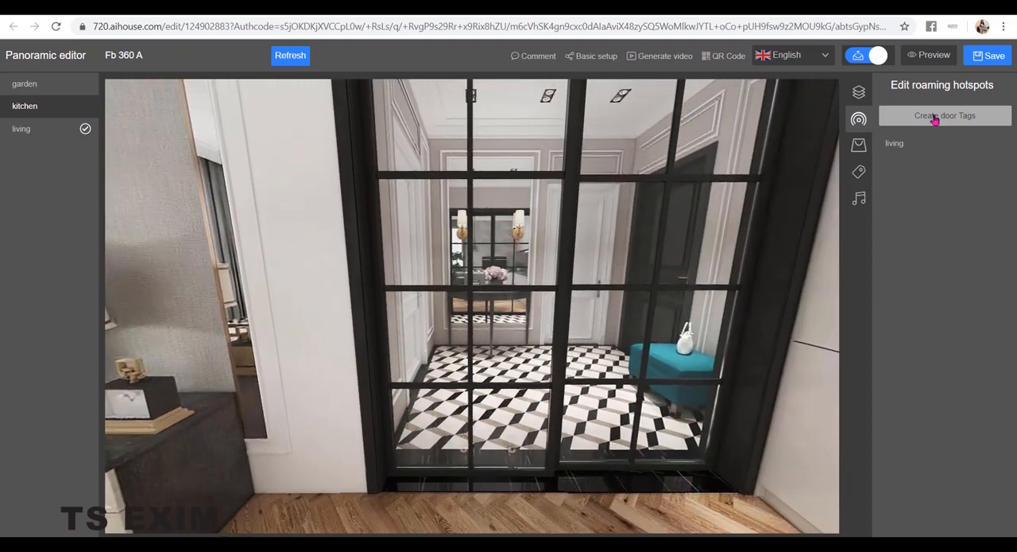
pyautogui.click(945, 115)
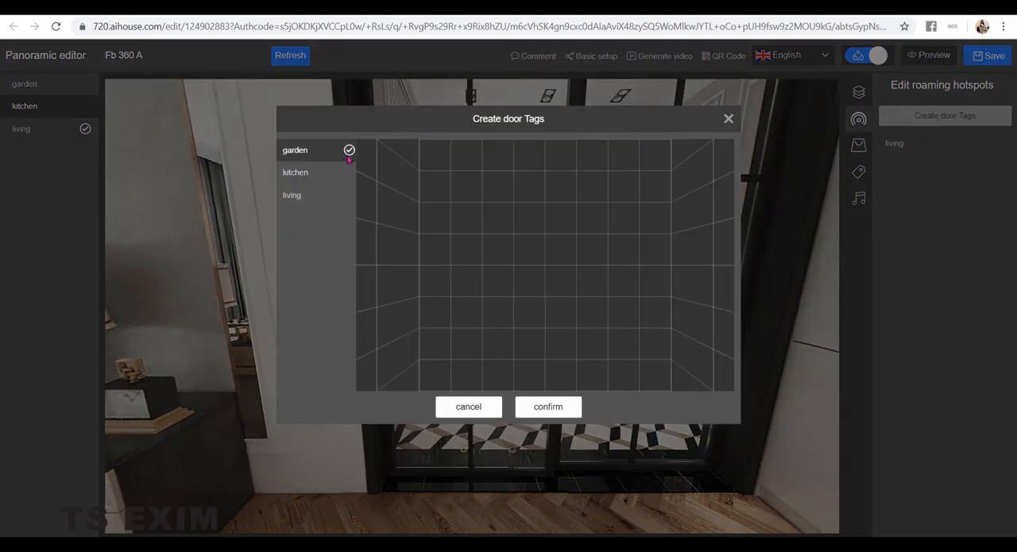
pyautogui.click(548, 406)
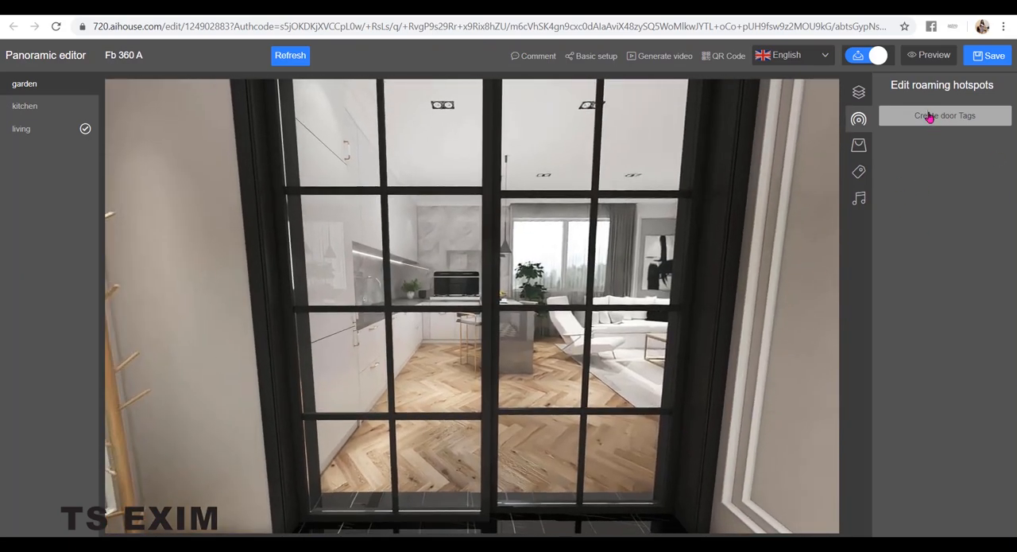
# Step: Add a kitchen door hotspot to the garden scene and begin a living one
pyautogui.click(943, 116)
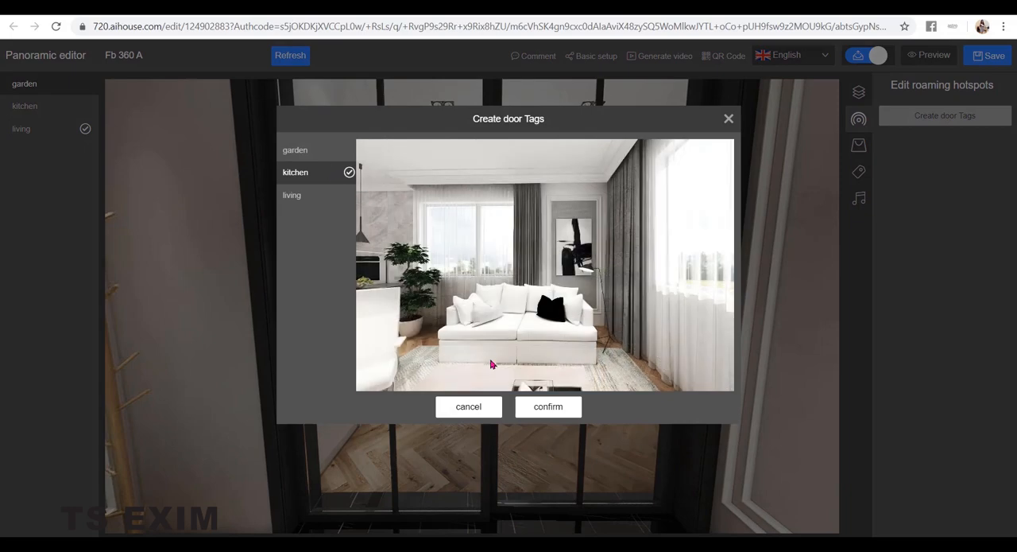
pyautogui.click(548, 406)
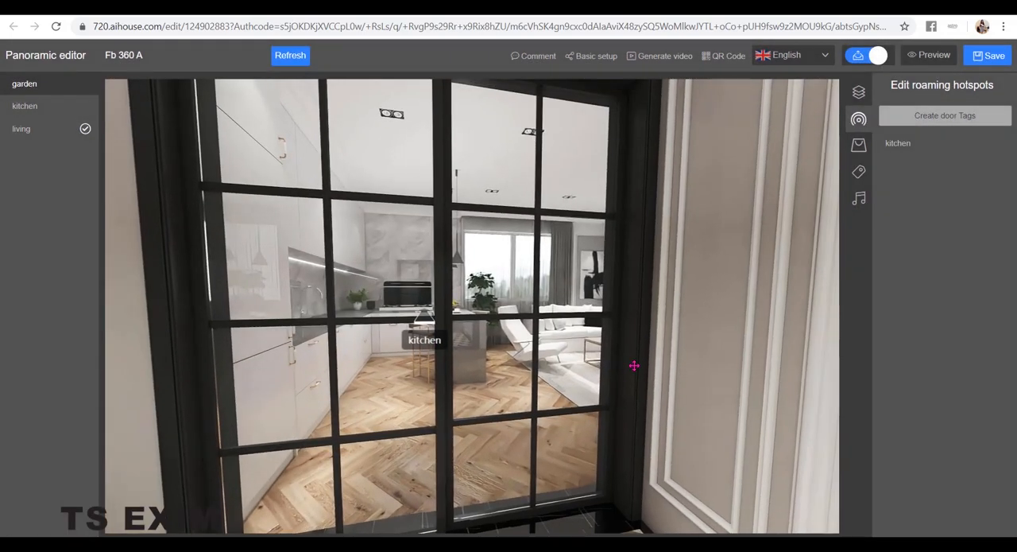
pyautogui.click(948, 115)
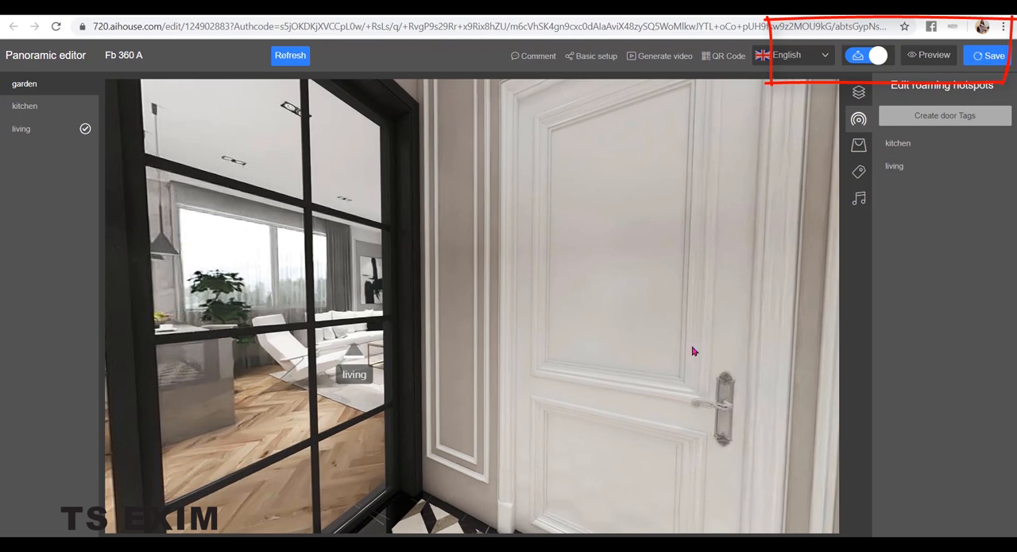
# Step: Save the panorama project and preview the finished tour
pyautogui.click(991, 56)
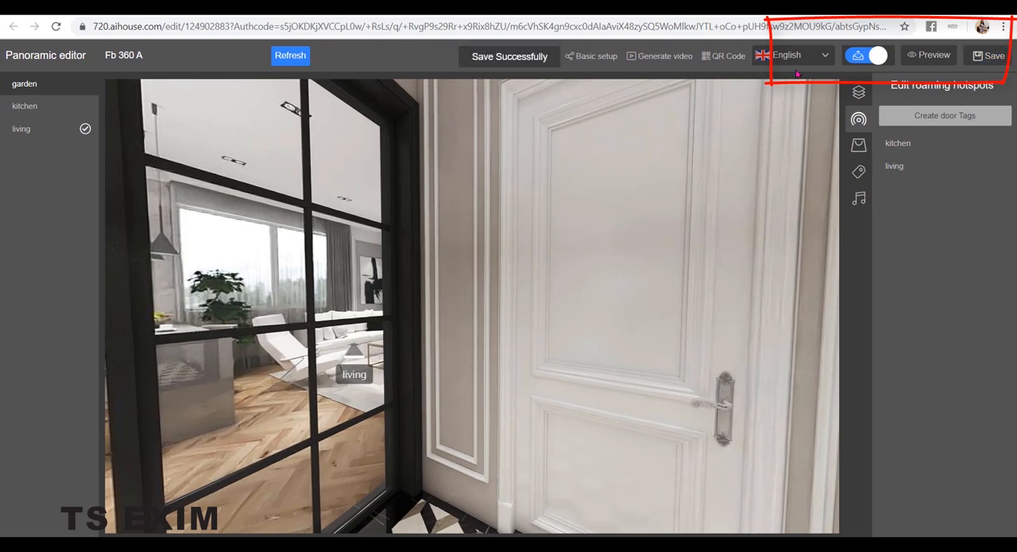
pyautogui.click(933, 56)
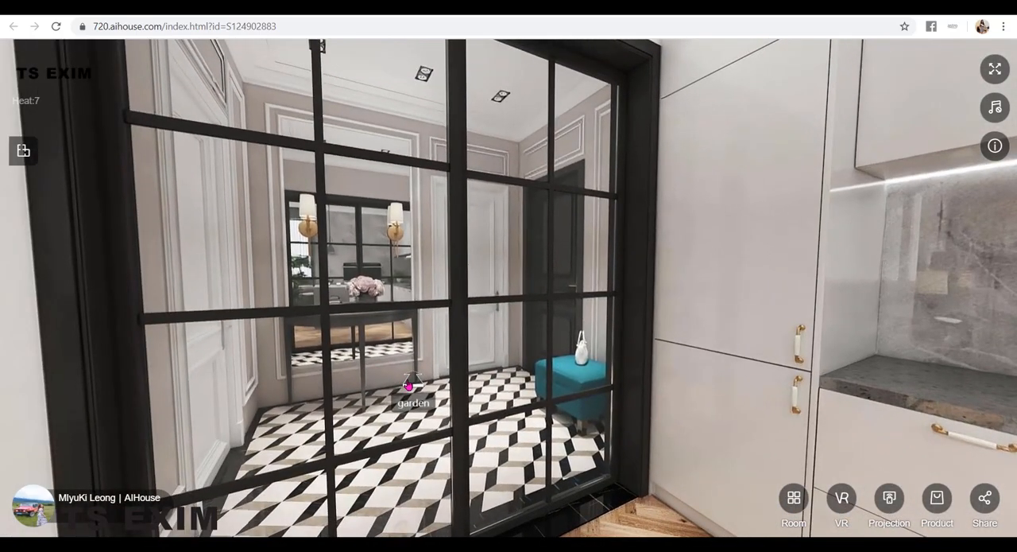
# Step: Test the garden door hotspot in the tour preview
pyautogui.click(412, 390)
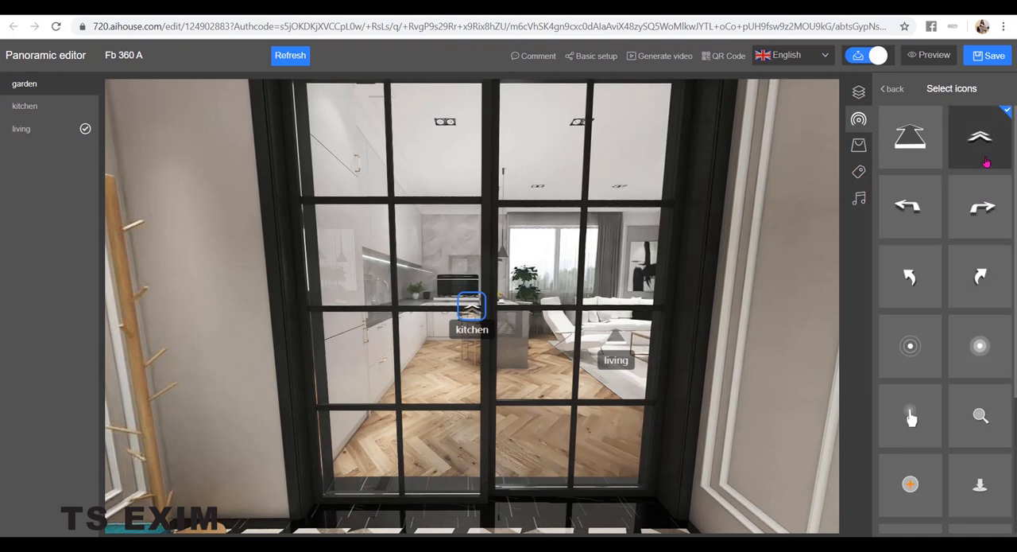
# Step: Set the garden panorama's living door hotspot icon to the double-chevron
pyautogui.scroll(-3)
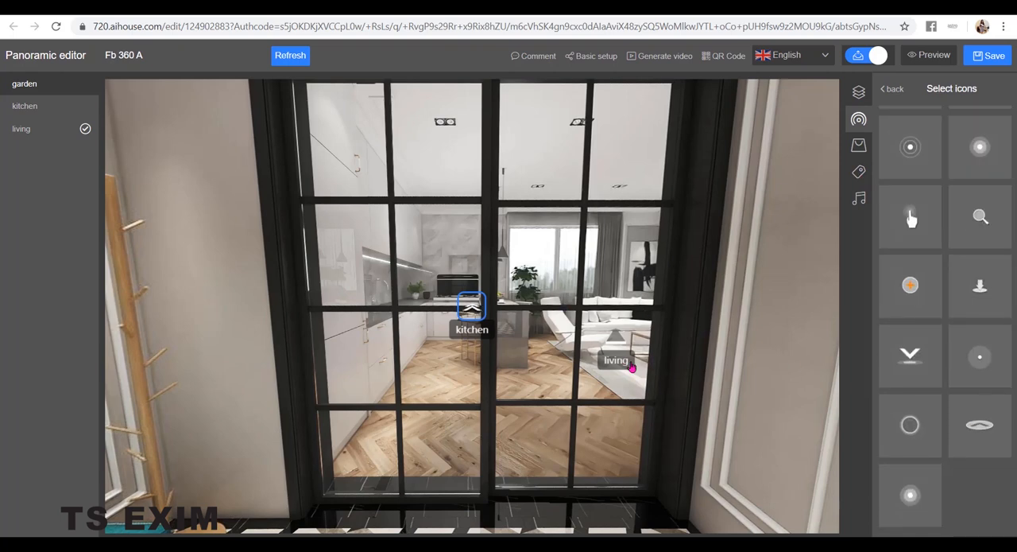
pyautogui.click(616, 359)
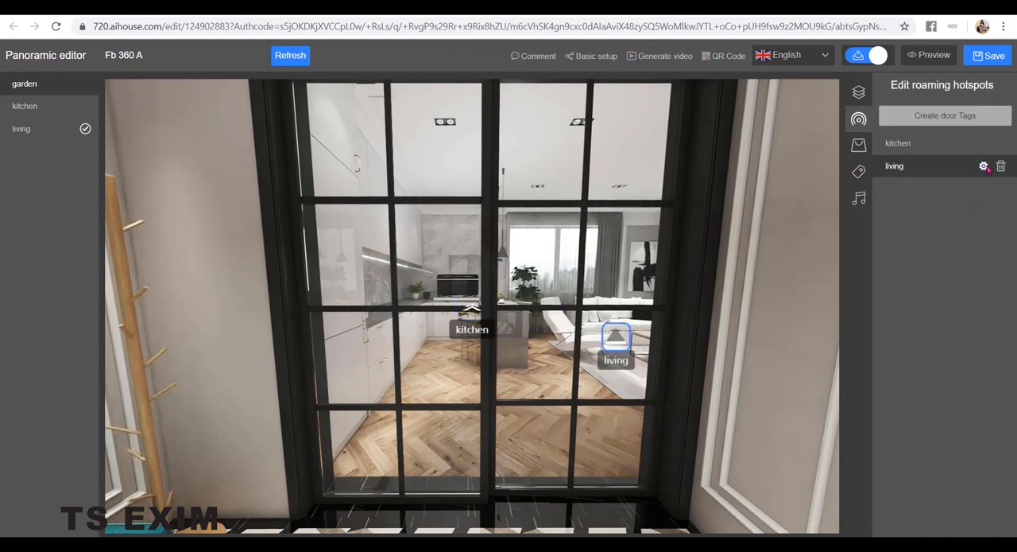
pyautogui.click(984, 165)
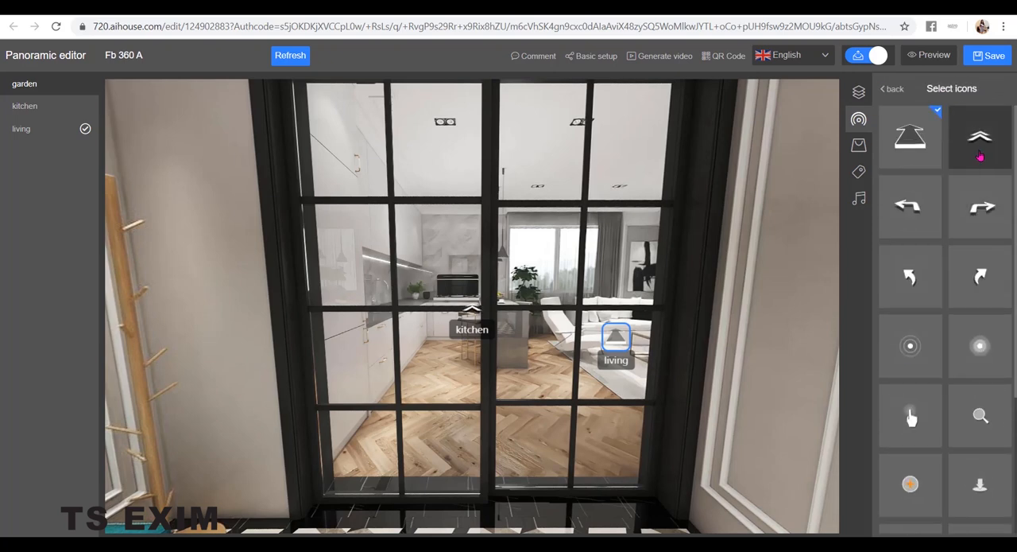
pyautogui.click(979, 135)
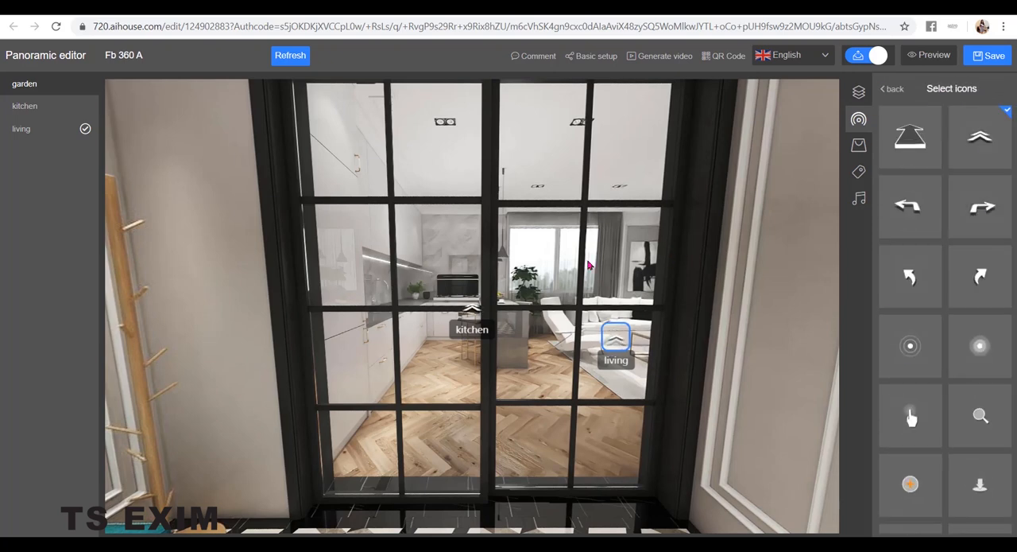